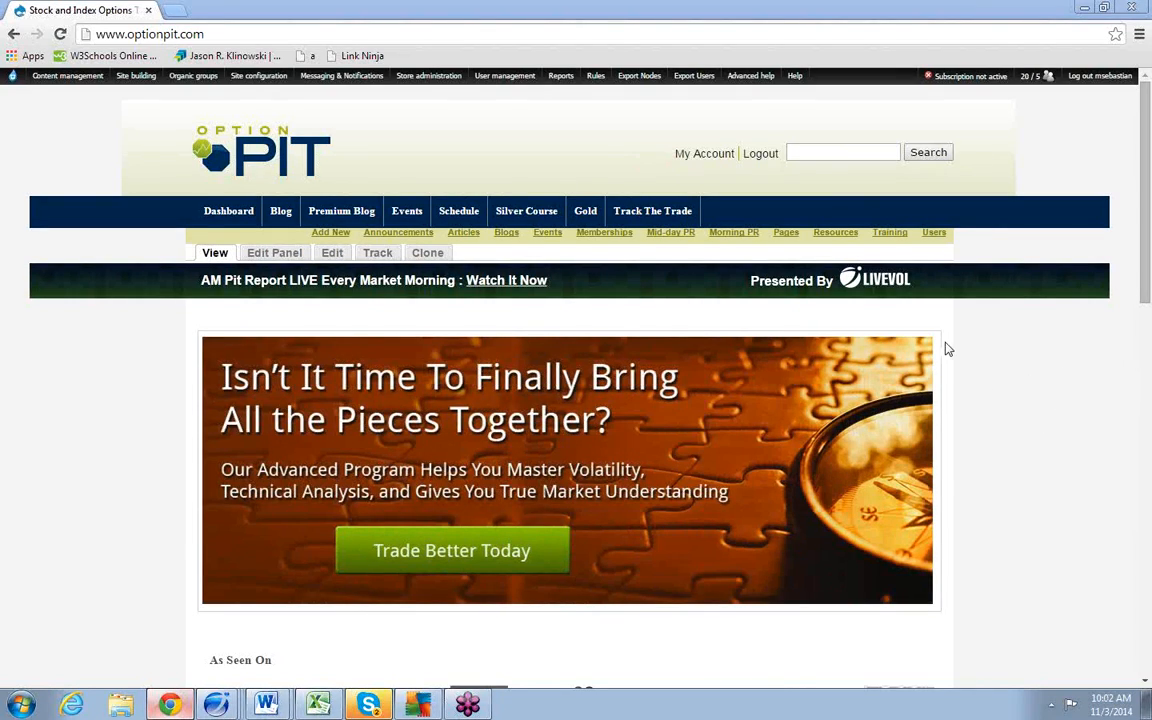
mouse_move(950, 327)
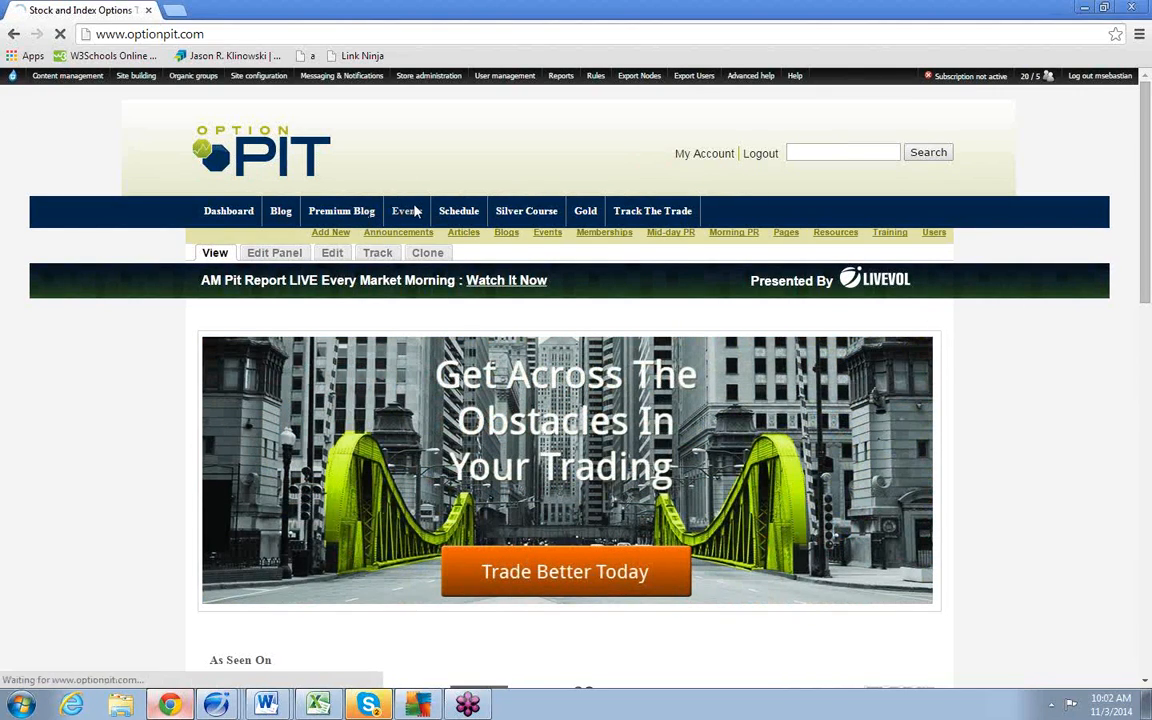
Open the Option Pit Events & Articles page from the site navigation
left_click(406, 211)
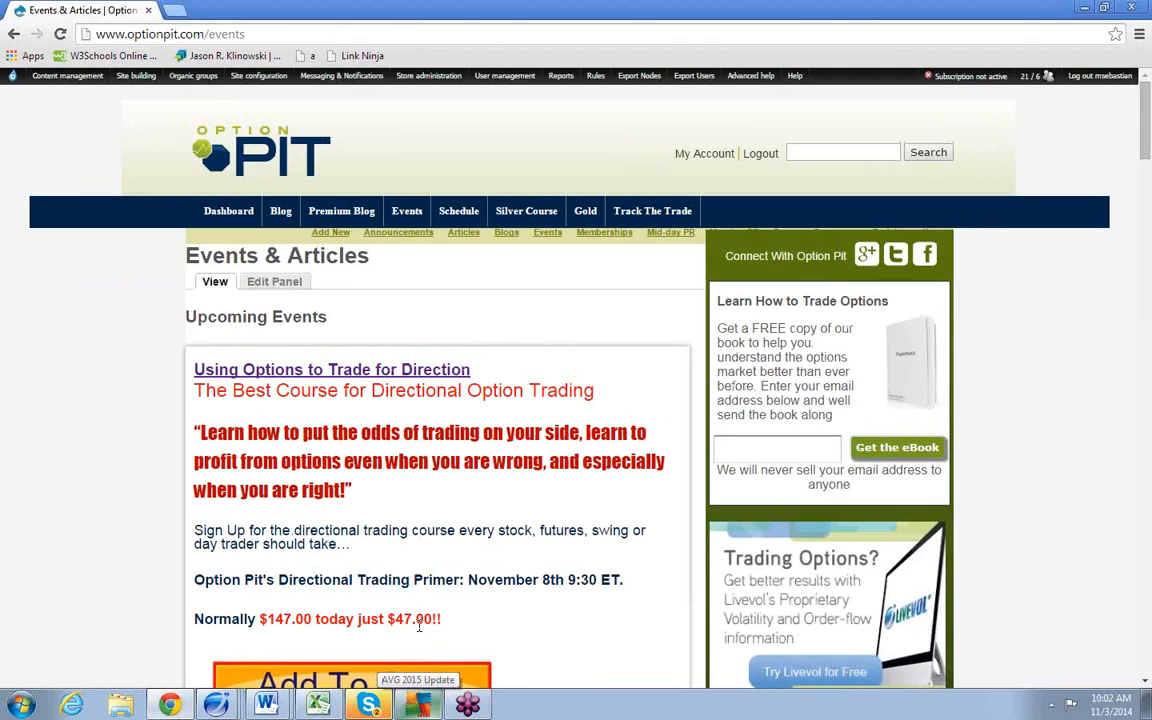
mouse_move(402, 507)
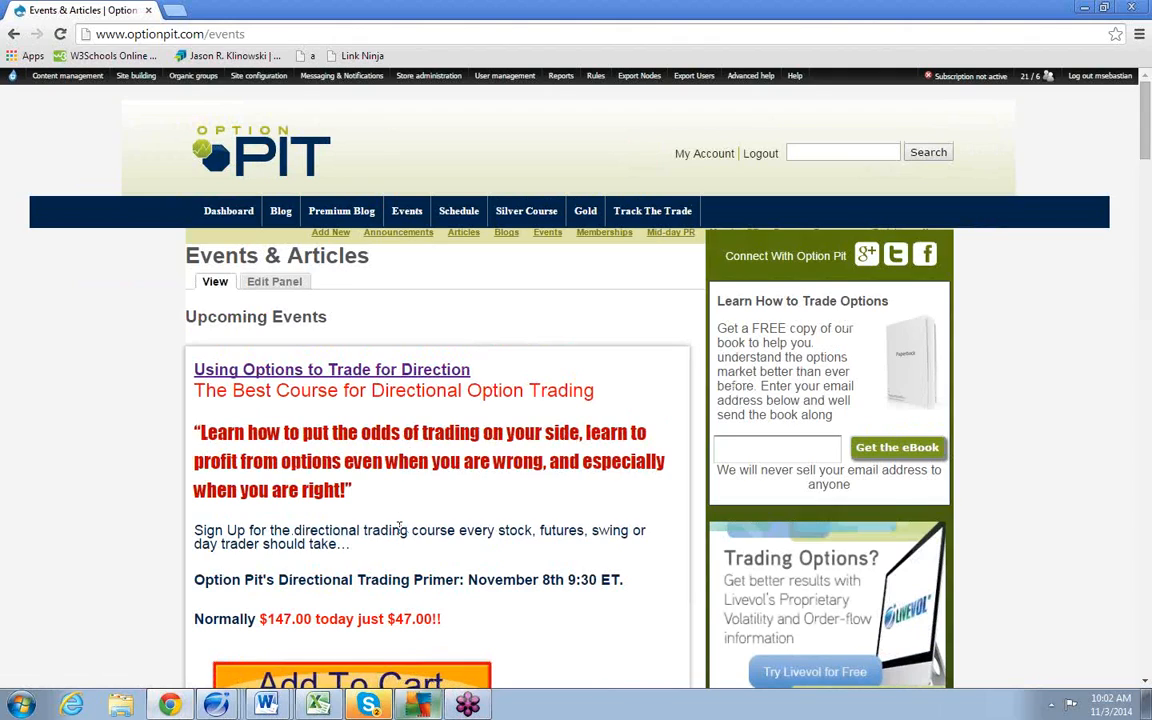
mouse_move(459, 658)
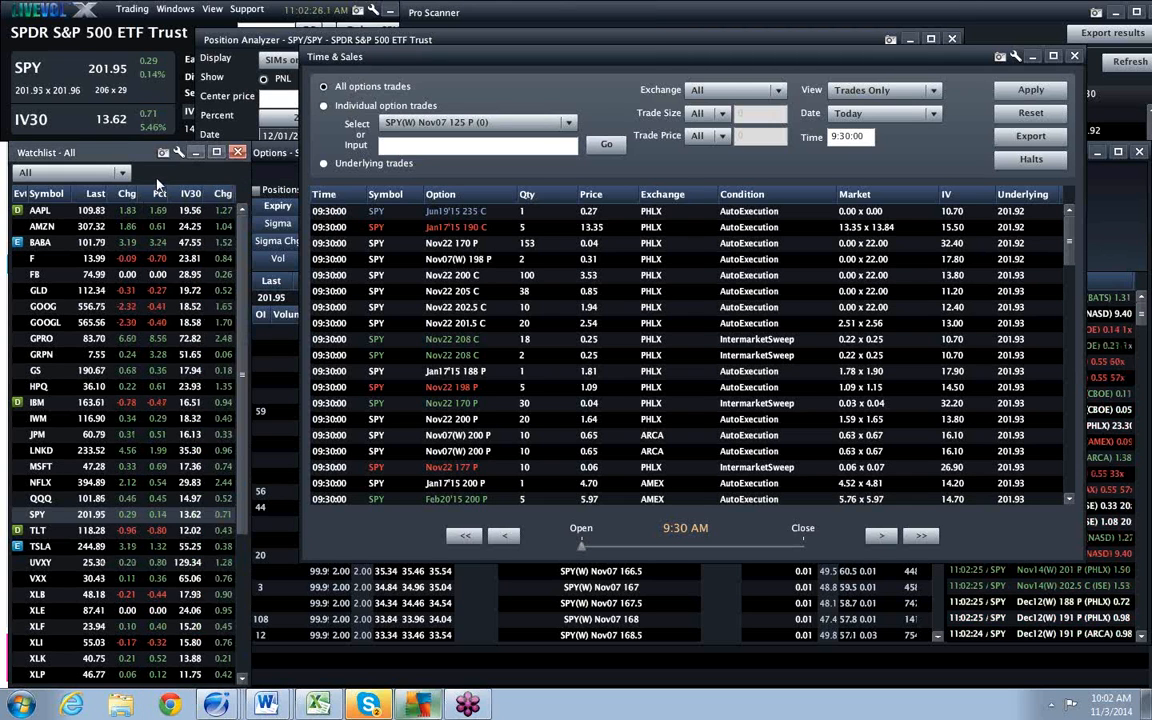
Scroll the watchlist down to the index quotes ^DJI, ^SPX and ^VIX
scroll("down", 3)
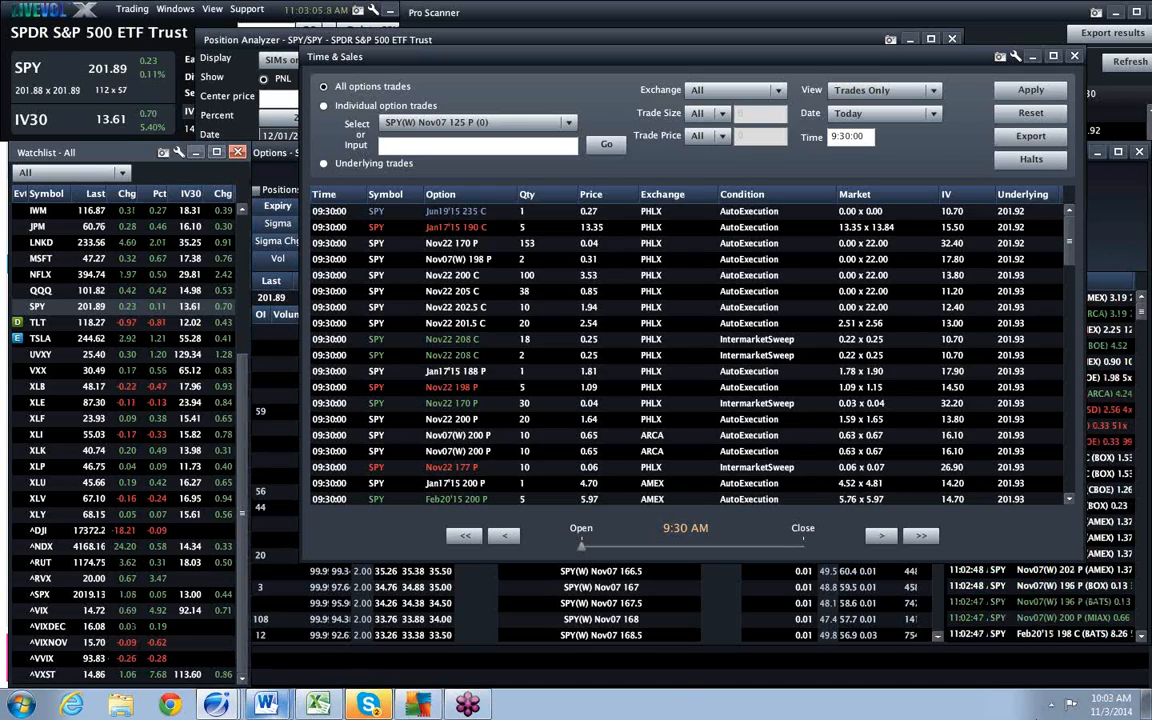
left_click(1115, 703)
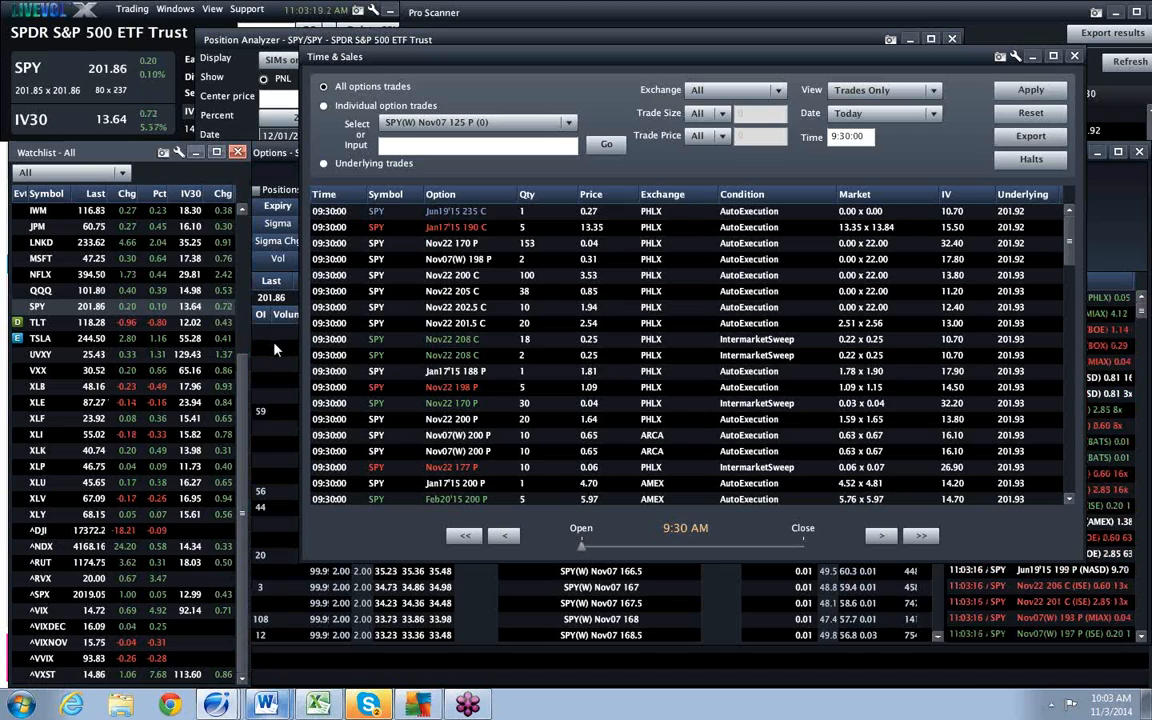
mouse_move(258, 368)
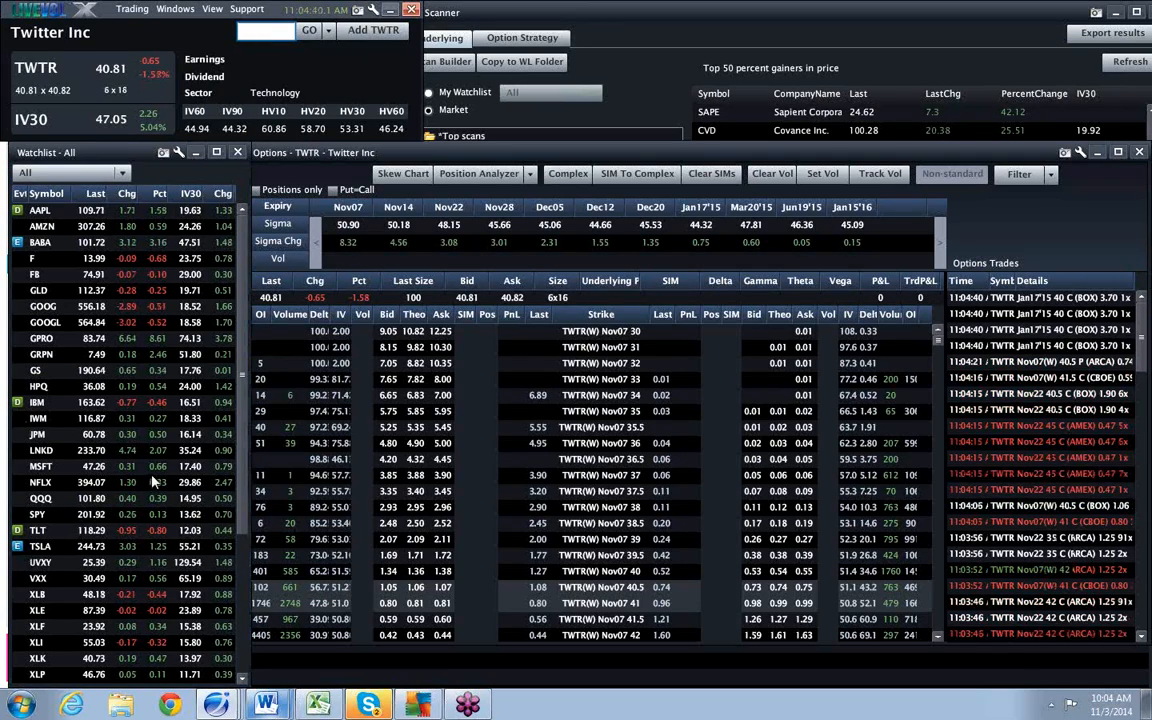
mouse_move(410, 381)
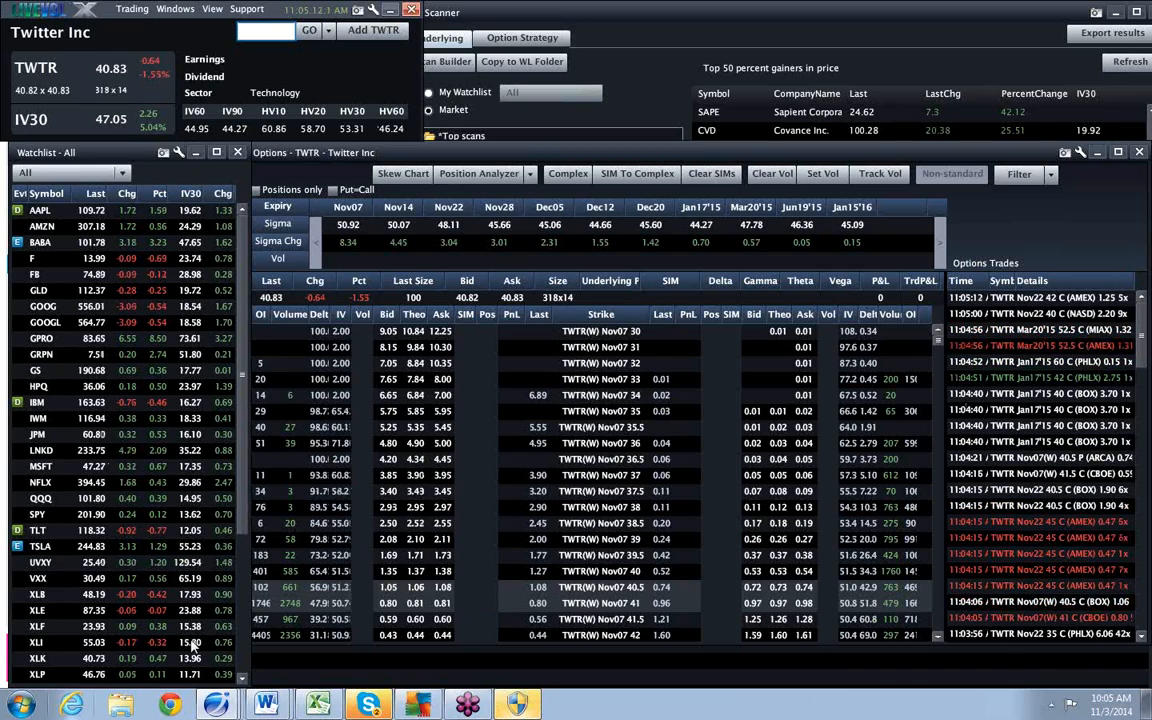
Scroll the watchlist to the index quotes alongside the TWTR option chain
scroll("down", 3)
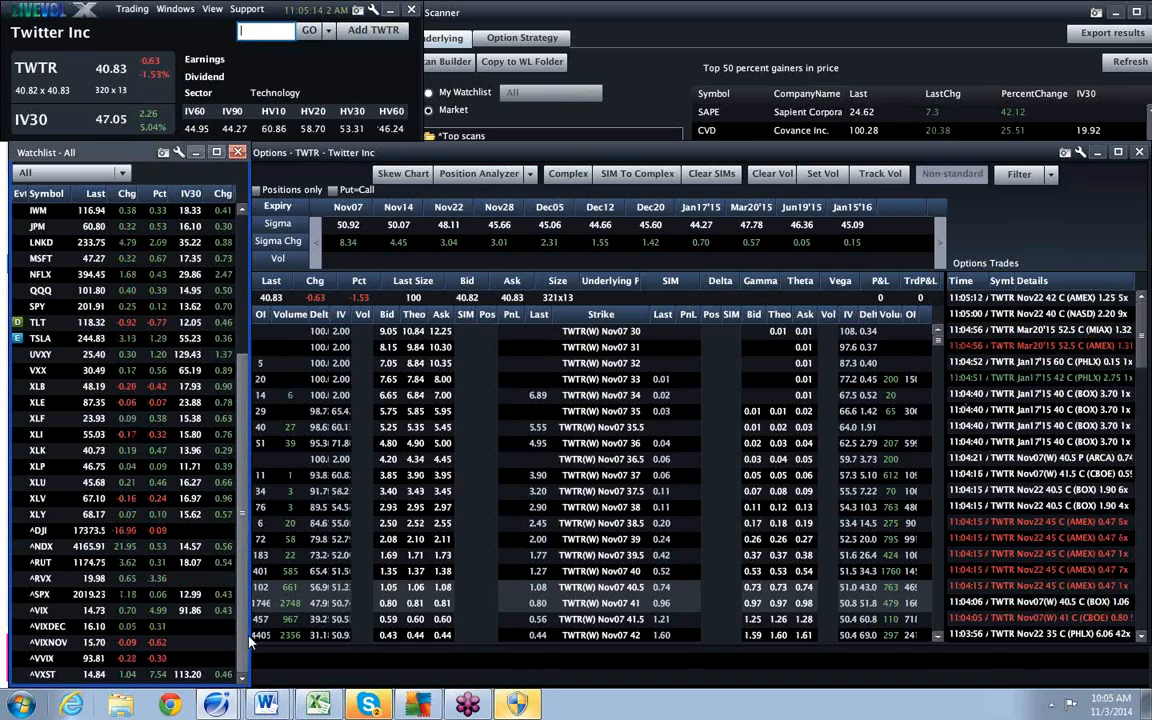